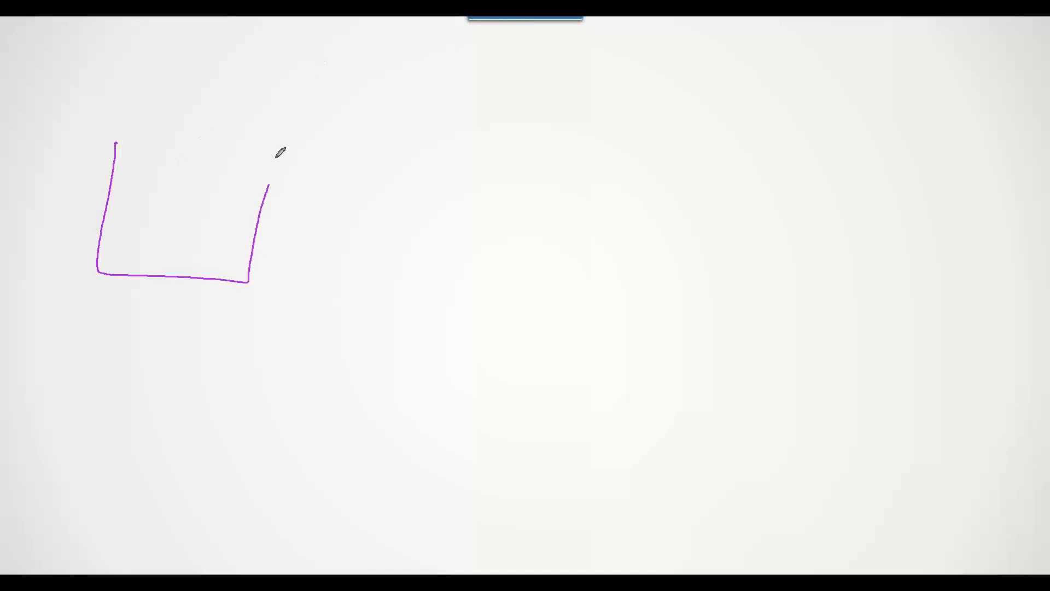
Step: Sketch the app screen with an input field and an arrow to a box labelled 'Google'
{"action": "left_click_drag", "start_coordinate": [268, 188], "coordinate": [154, 221]}
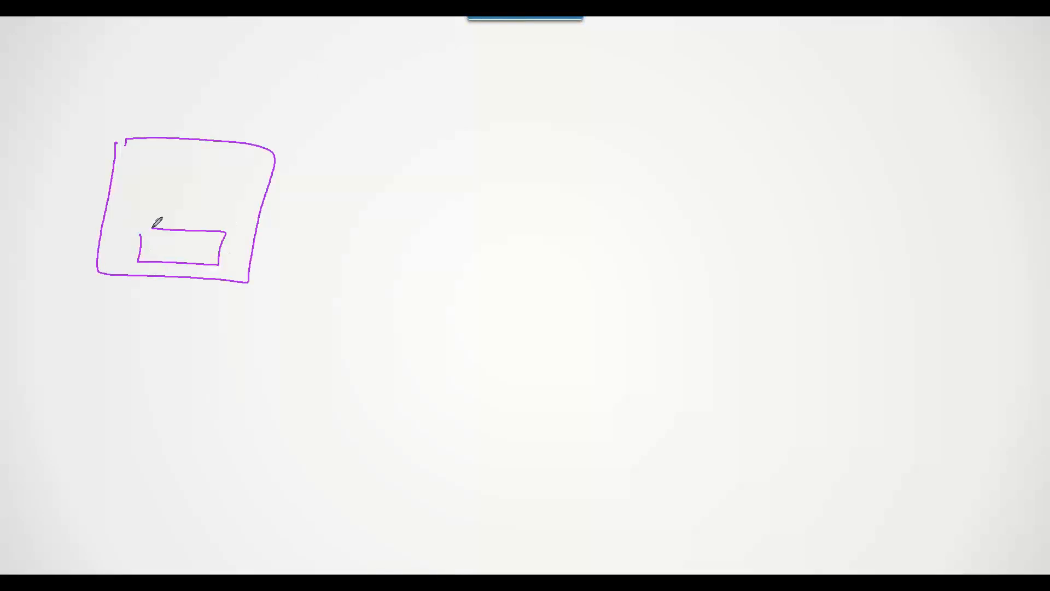
{"action": "left_click", "coordinate": [171, 248]}
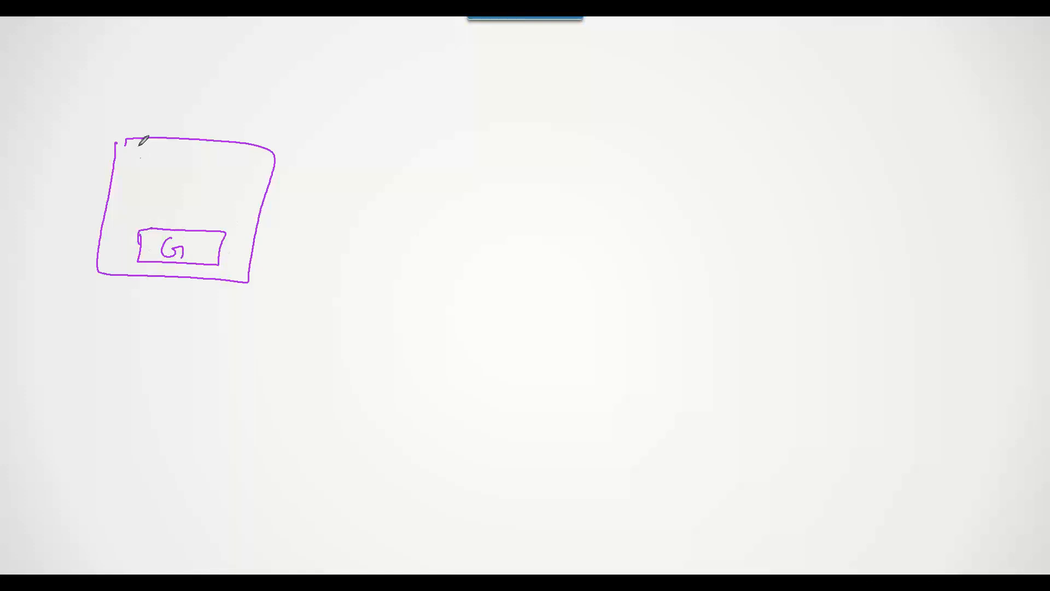
{"action": "left_click_drag", "start_coordinate": [144, 161], "coordinate": [228, 174]}
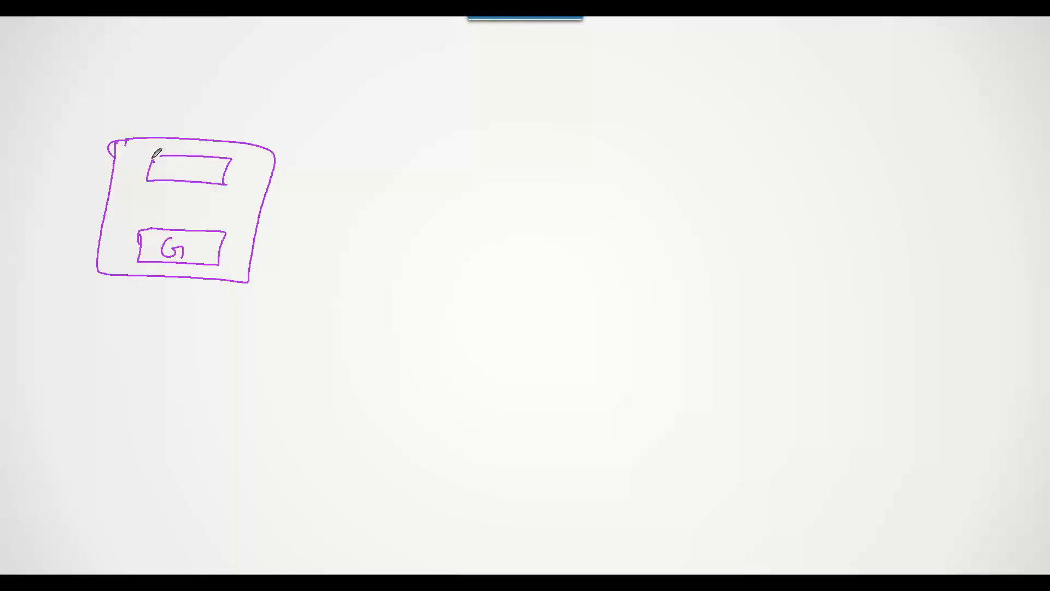
{"action": "left_click_drag", "start_coordinate": [140, 208], "coordinate": [224, 204]}
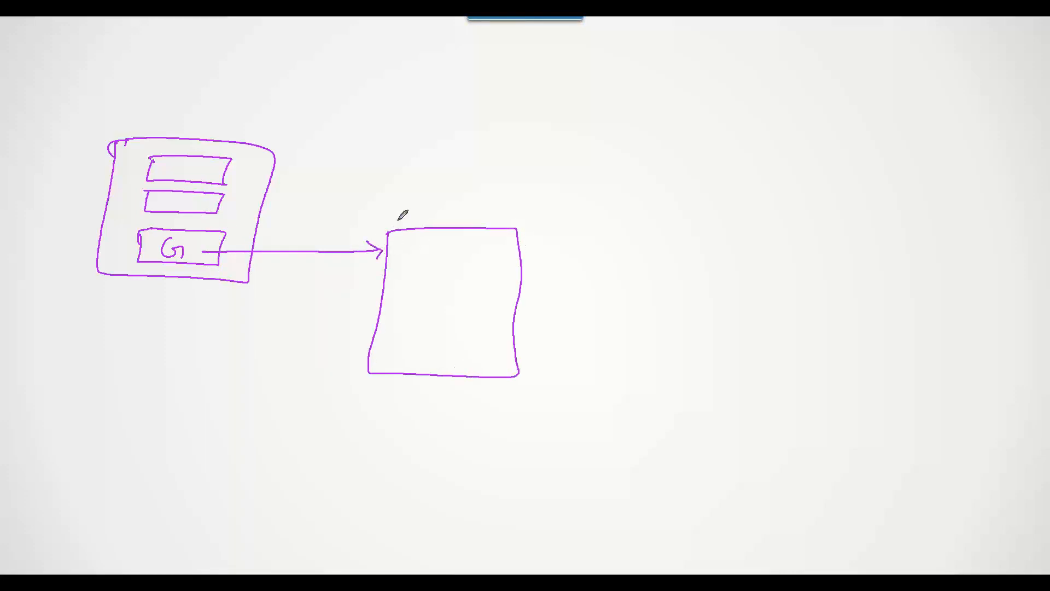
{"action": "type", "text": "Goo"}
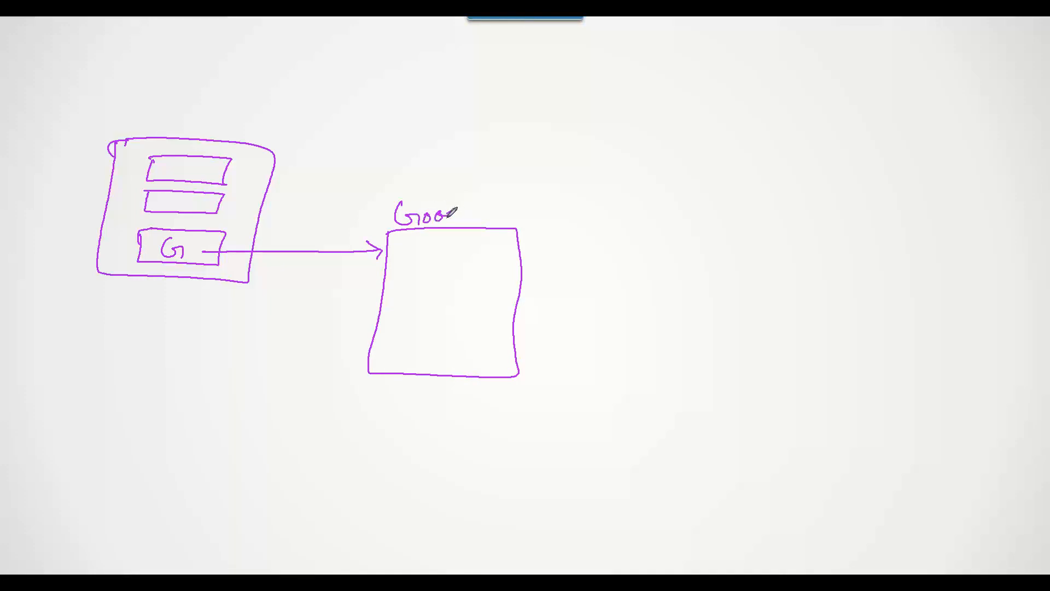
{"action": "type", "text": "gle"}
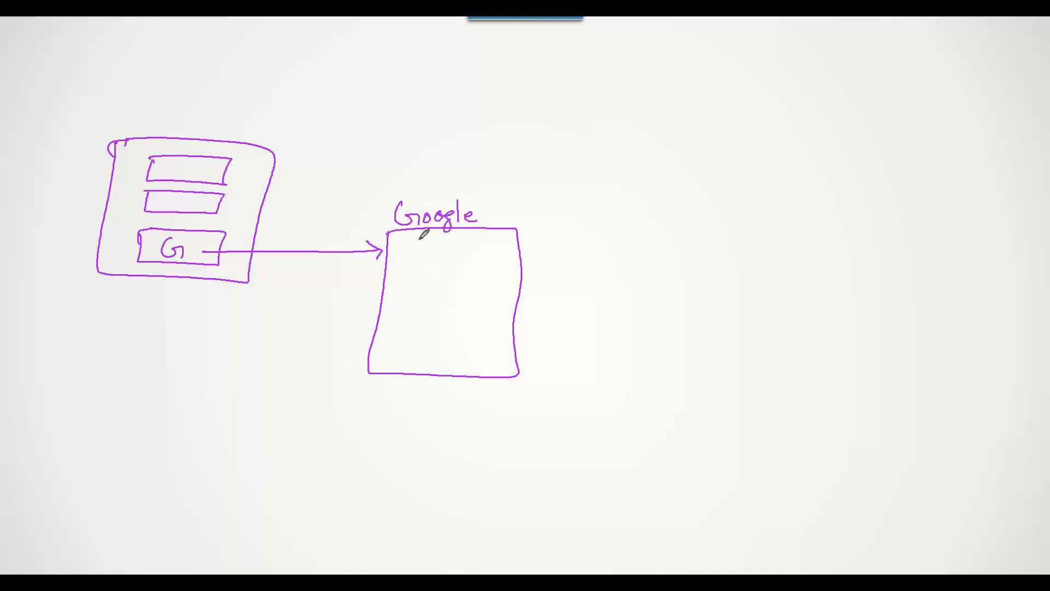
{"action": "mouse_move", "coordinate": [417, 270]}
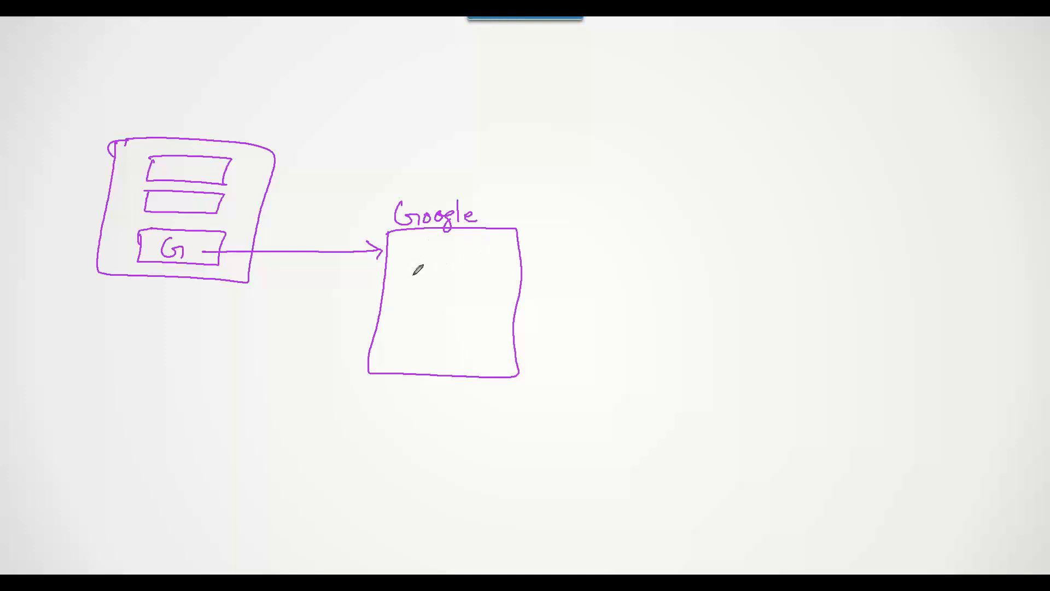
Step: Sketch the Google page's field and Sign button, and label the 'Pwd' and OTP boxes
{"action": "left_click_drag", "start_coordinate": [408, 271], "coordinate": [506, 305]}
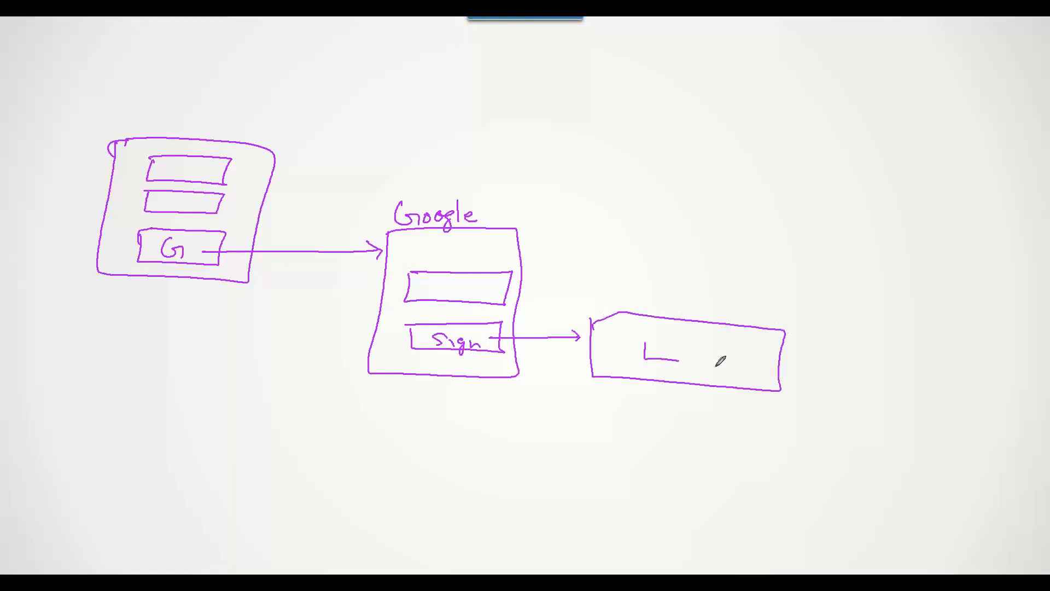
{"action": "type", "text": "Pwd"}
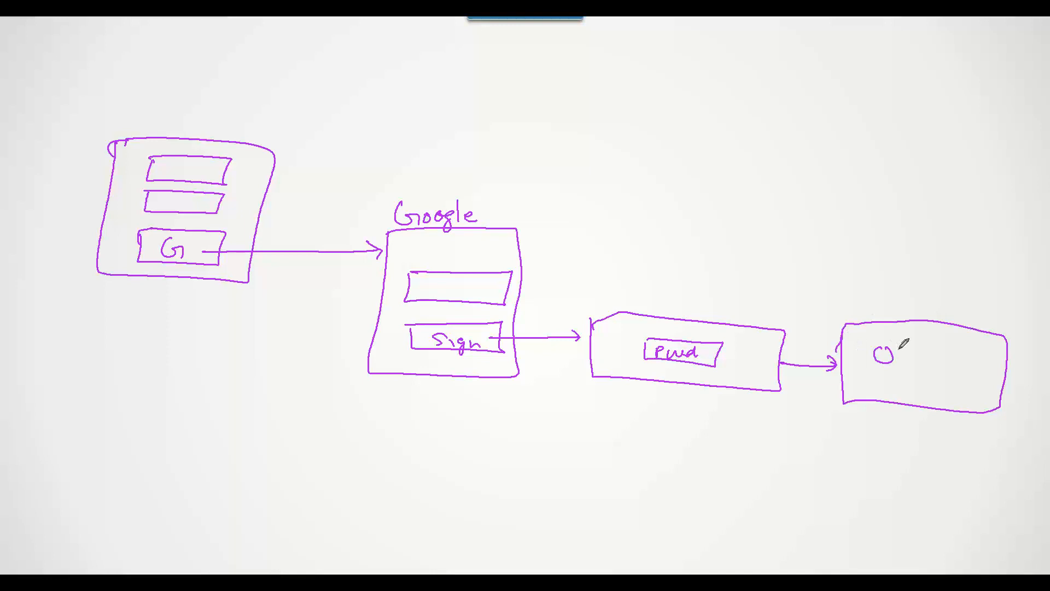
{"action": "type", "text": "TP"}
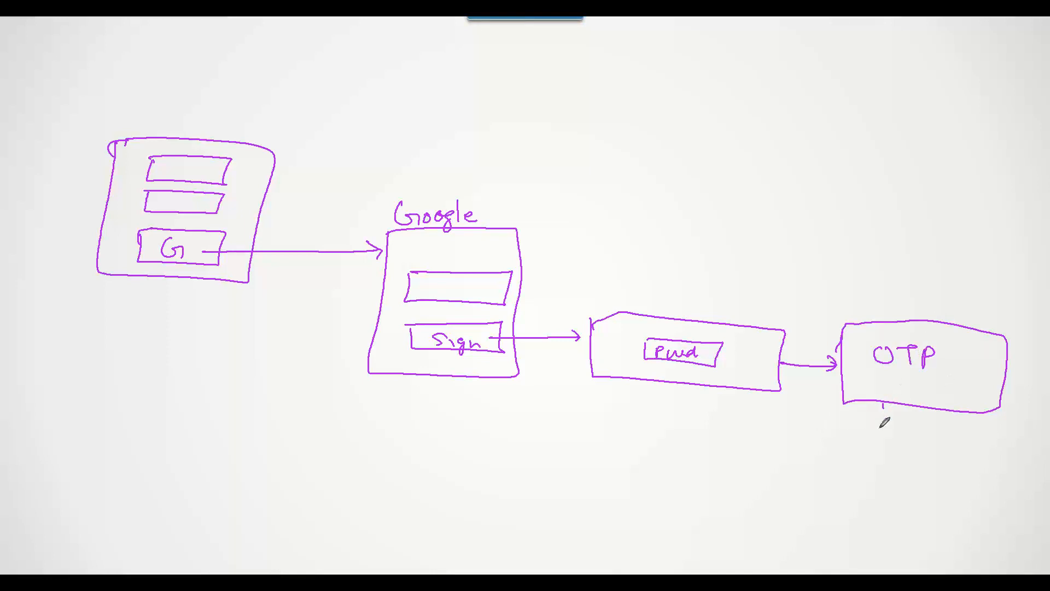
{"action": "left_click_drag", "start_coordinate": [871, 415], "coordinate": [245, 289]}
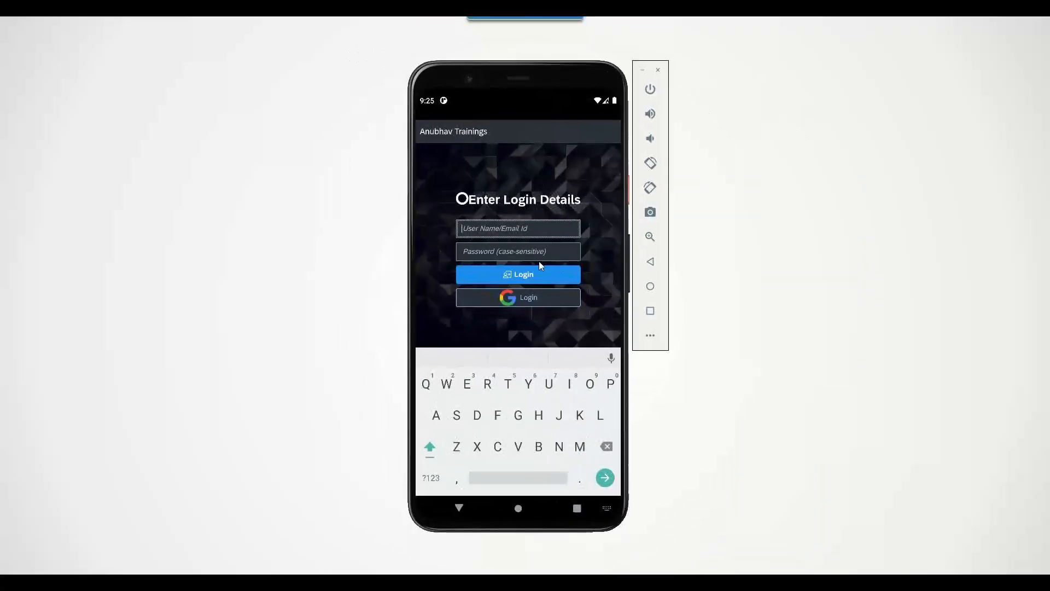
{"action": "mouse_move", "coordinate": [523, 333]}
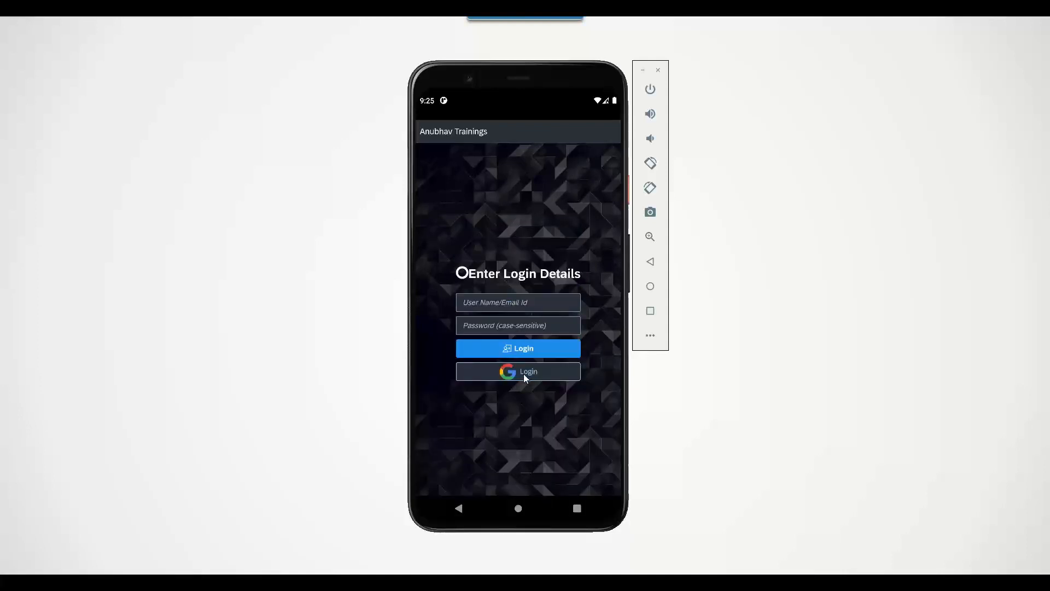
Step: Choose Google Login, then 'Add another account' in the account chooser
{"action": "left_click", "coordinate": [518, 370]}
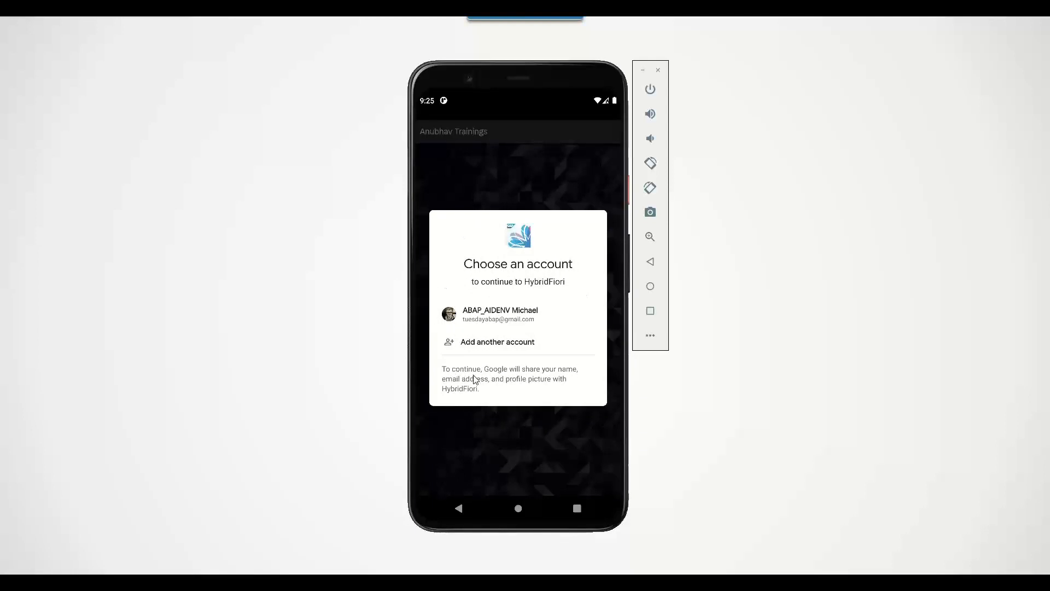
{"action": "mouse_move", "coordinate": [532, 271]}
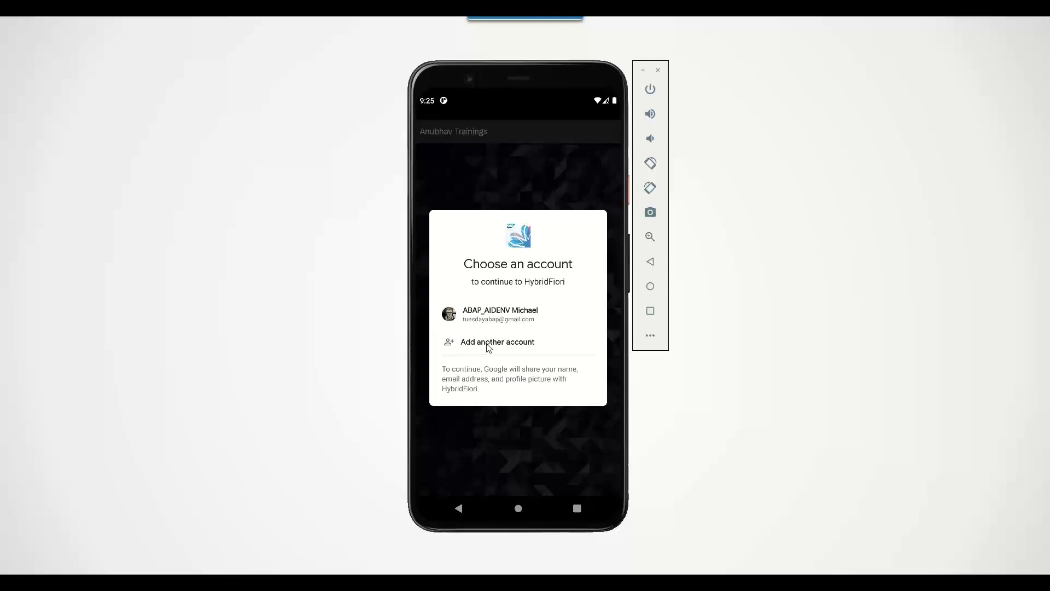
{"action": "left_click", "coordinate": [499, 314]}
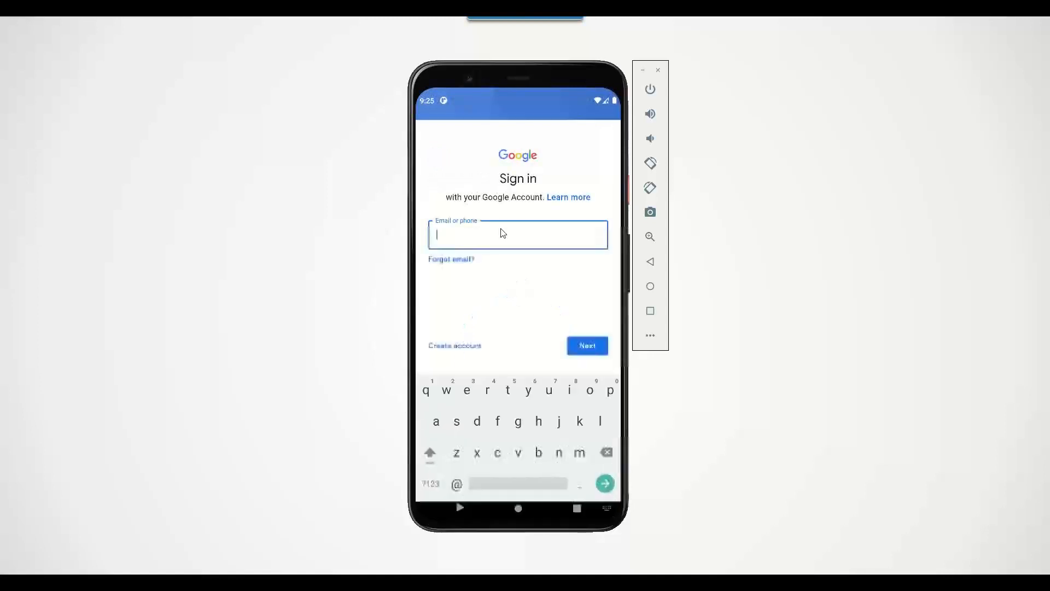
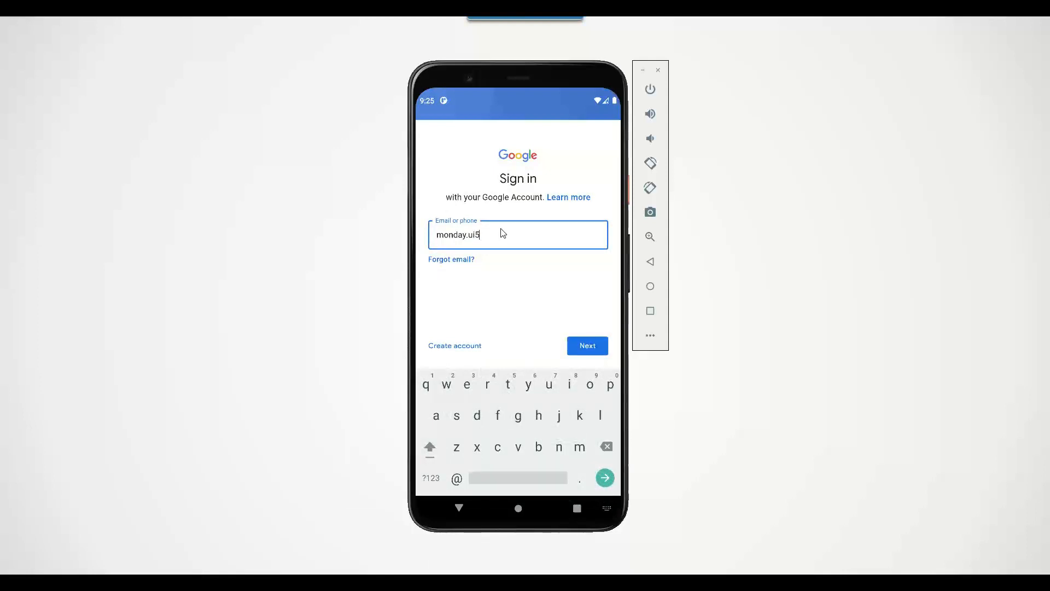
{"action": "left_click", "coordinate": [586, 345]}
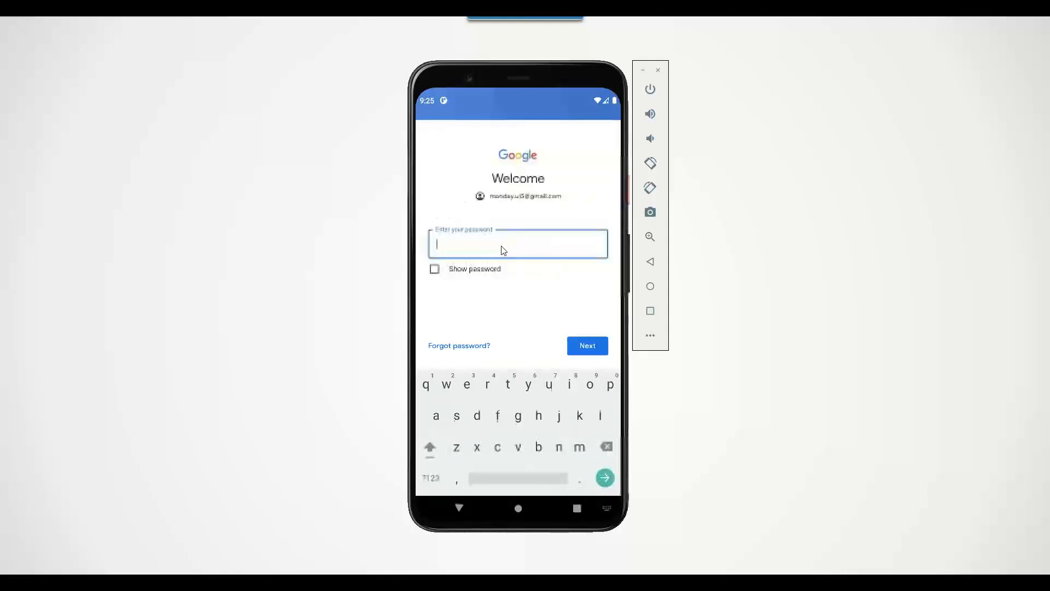
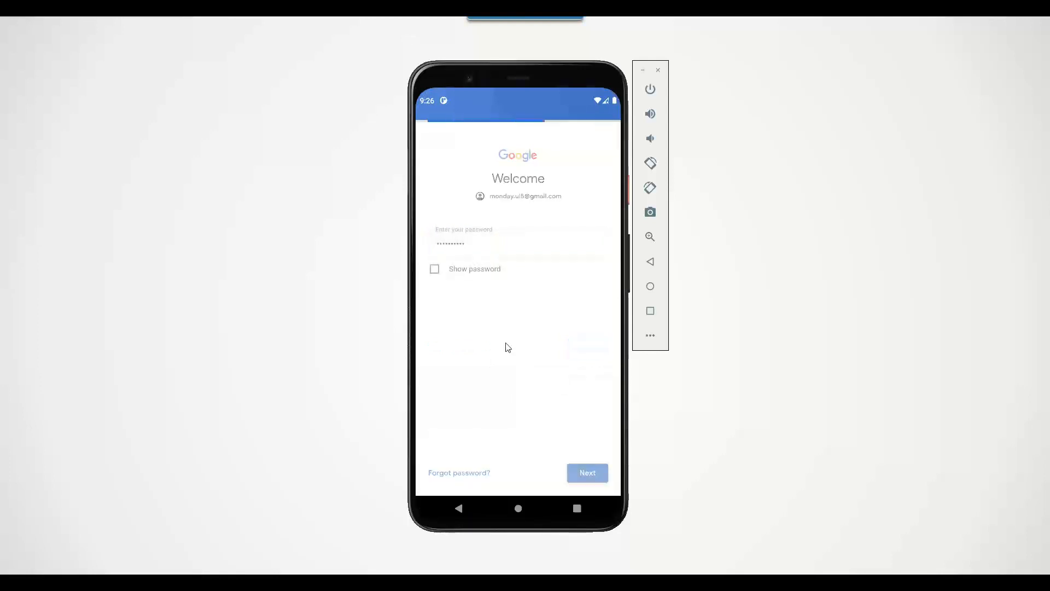
{"action": "left_click", "coordinate": [587, 473]}
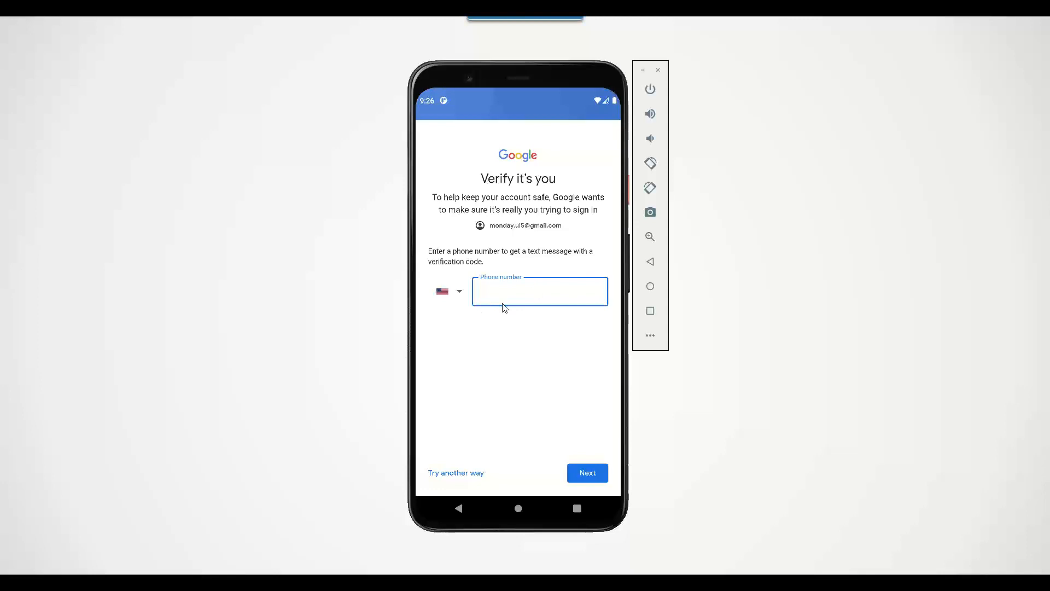
{"action": "mouse_move", "coordinate": [414, 26]}
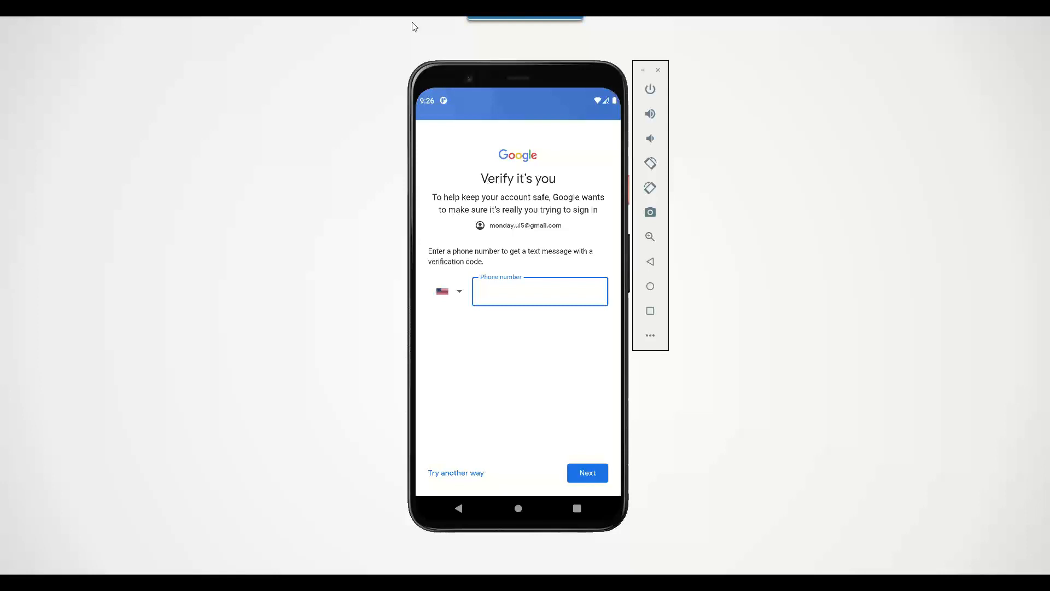
{"action": "left_click", "coordinate": [587, 472]}
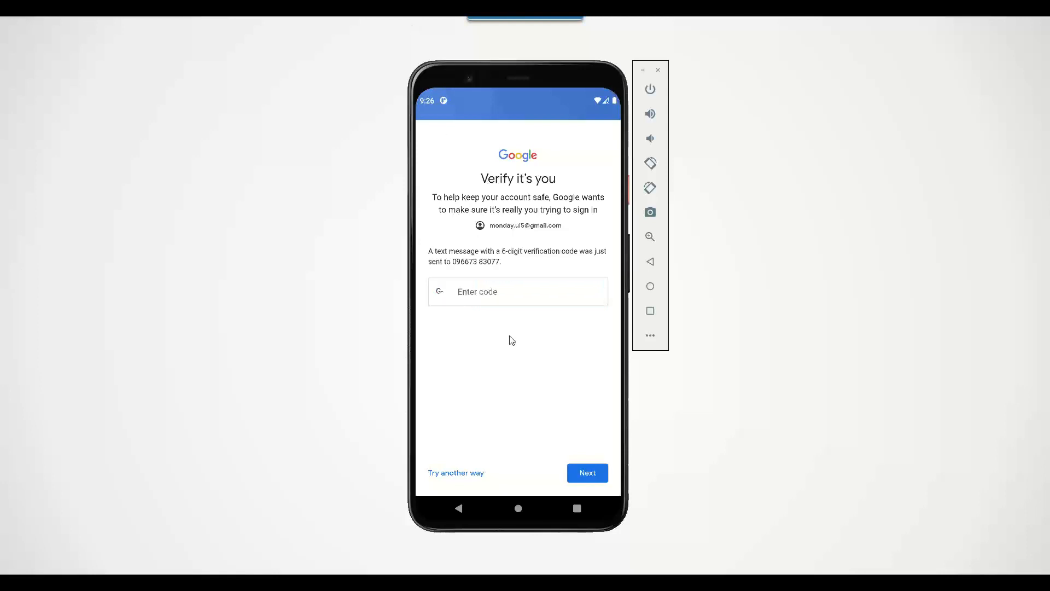
{"action": "mouse_move", "coordinate": [514, 311]}
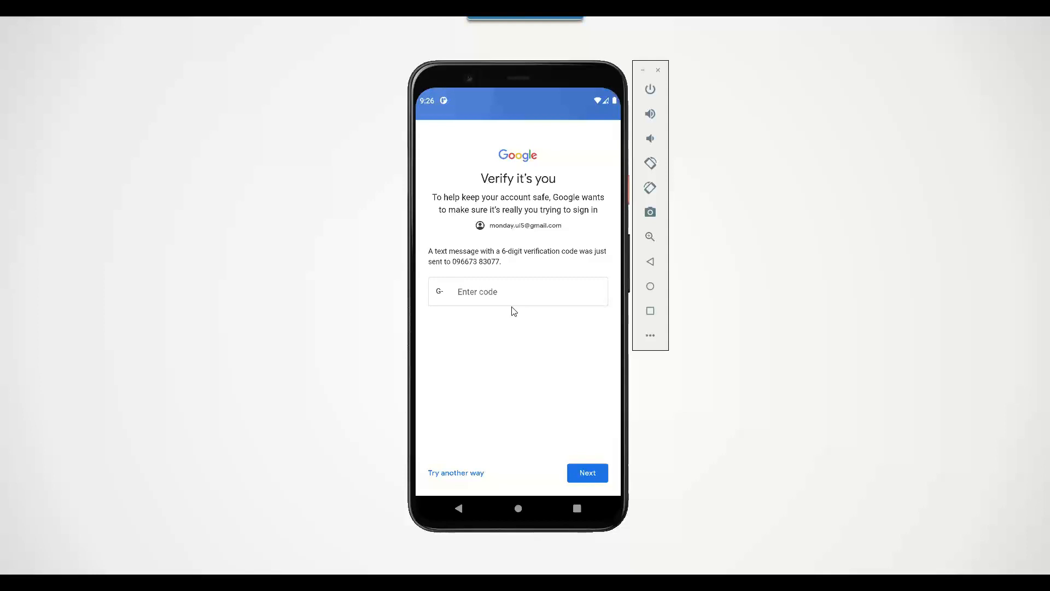
{"action": "left_click", "coordinate": [518, 290]}
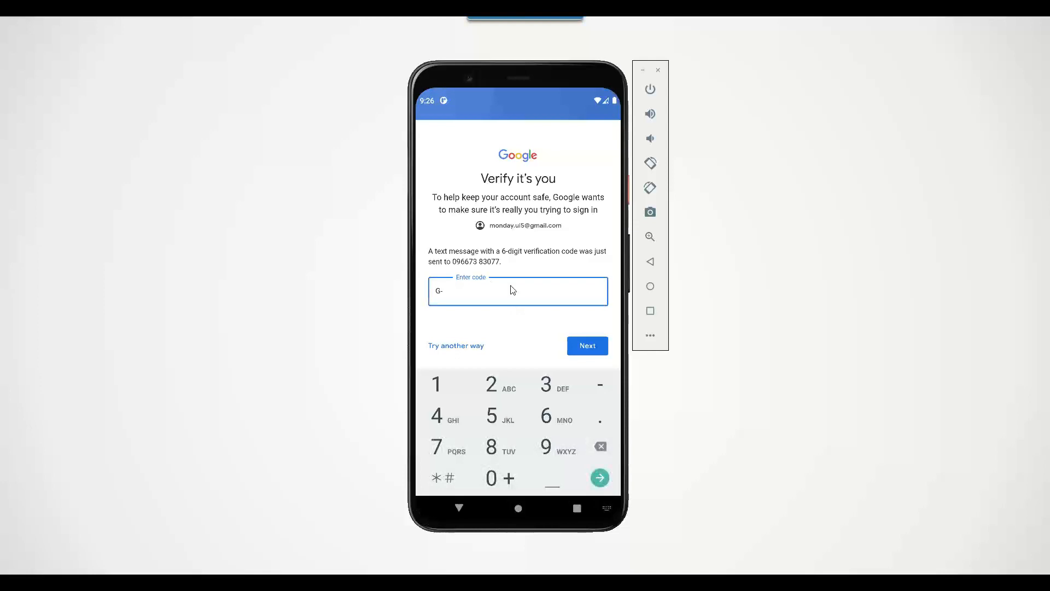
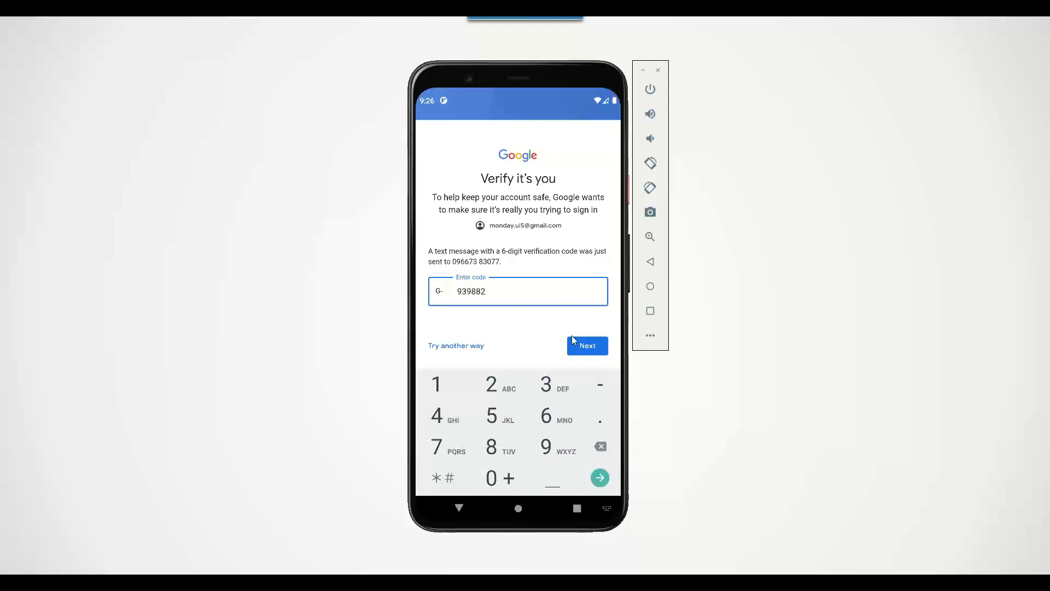
{"action": "left_click", "coordinate": [587, 345]}
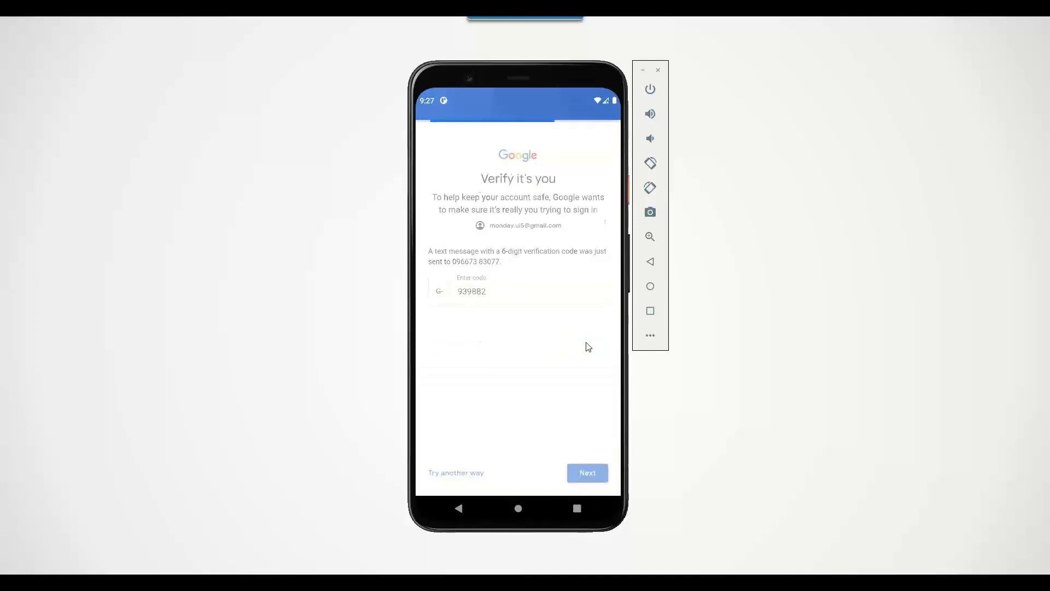
{"action": "left_click", "coordinate": [587, 472]}
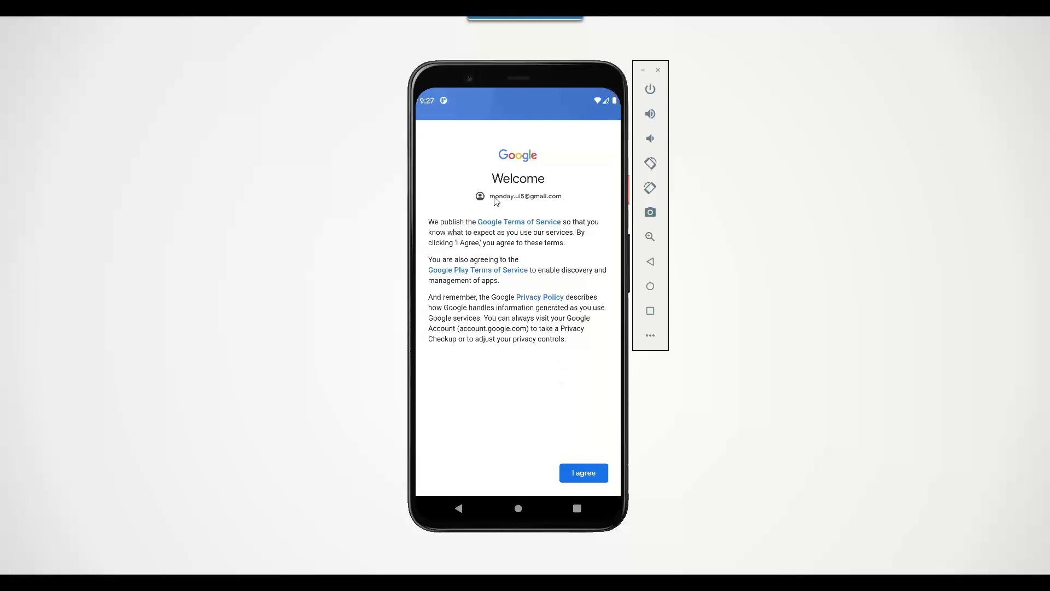
{"action": "mouse_move", "coordinate": [549, 285]}
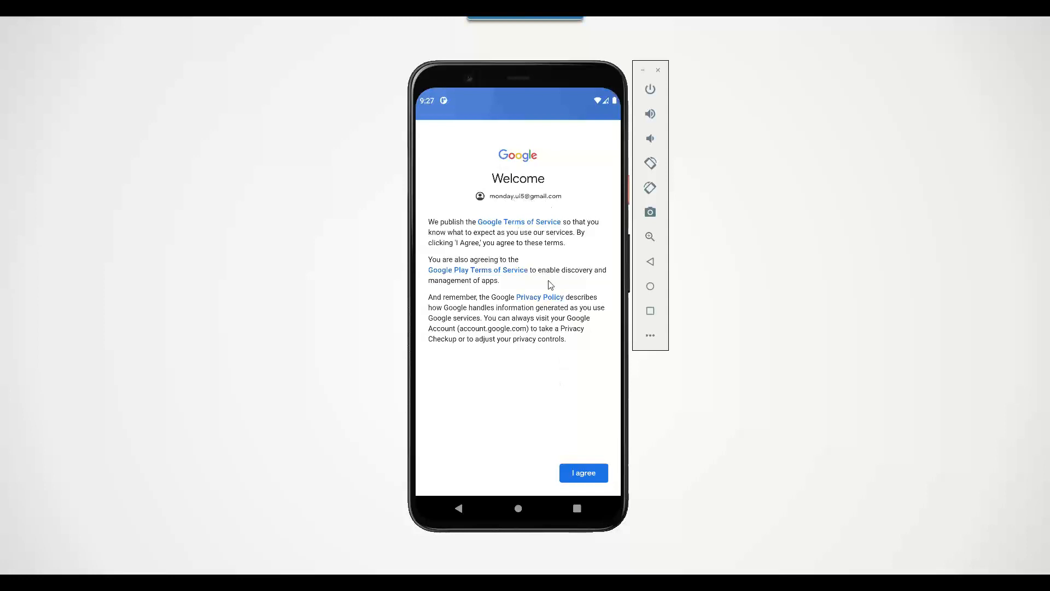
Step: Agree to Google's terms, then sign in to HybridFiori with Google Login
{"action": "left_click", "coordinate": [583, 472]}
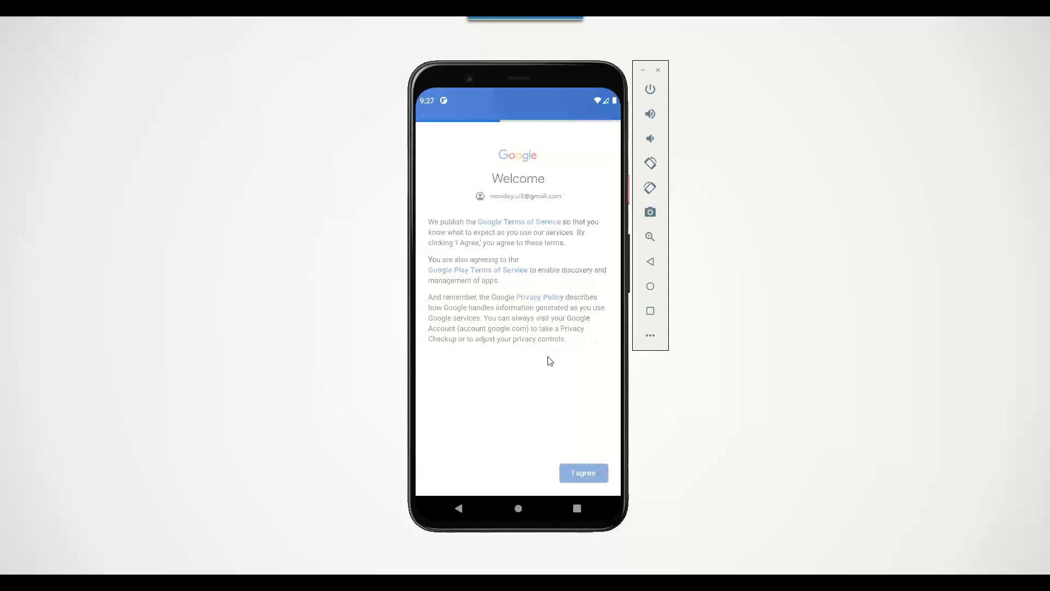
{"action": "left_click", "coordinate": [582, 472]}
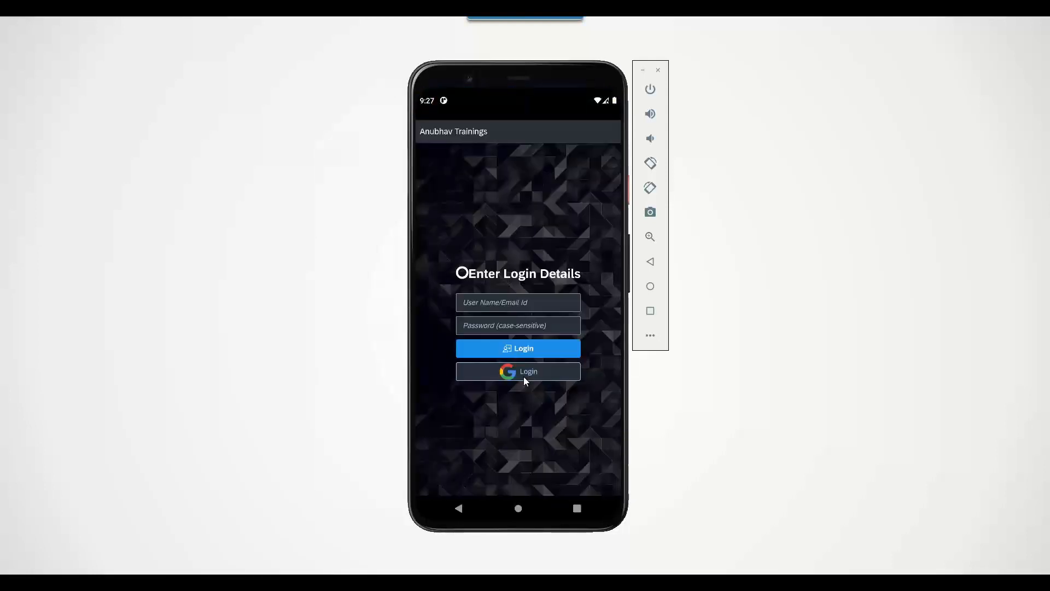
{"action": "left_click", "coordinate": [518, 372]}
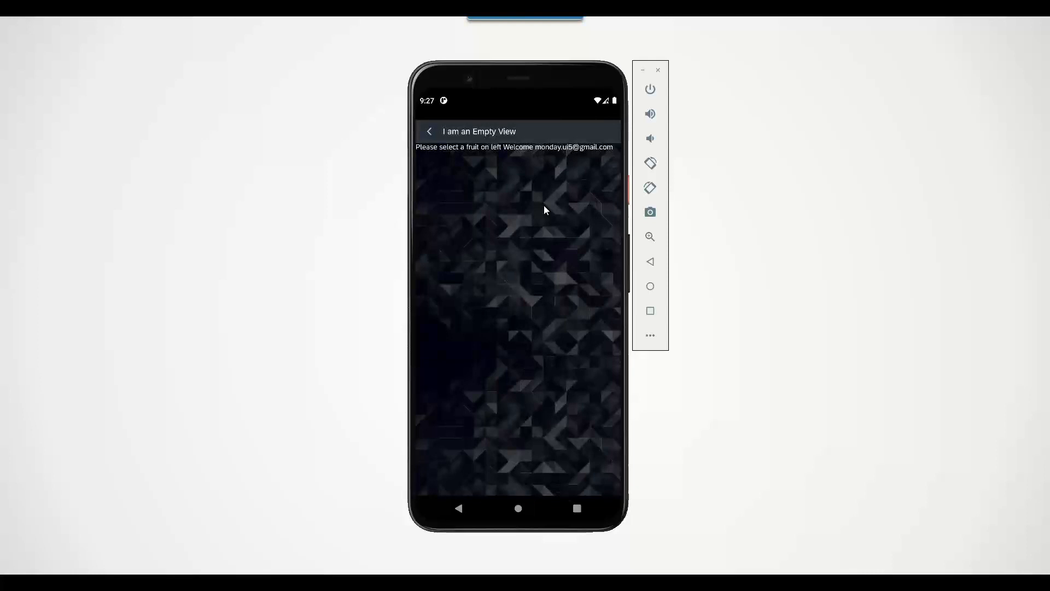
{"action": "mouse_move", "coordinate": [496, 141]}
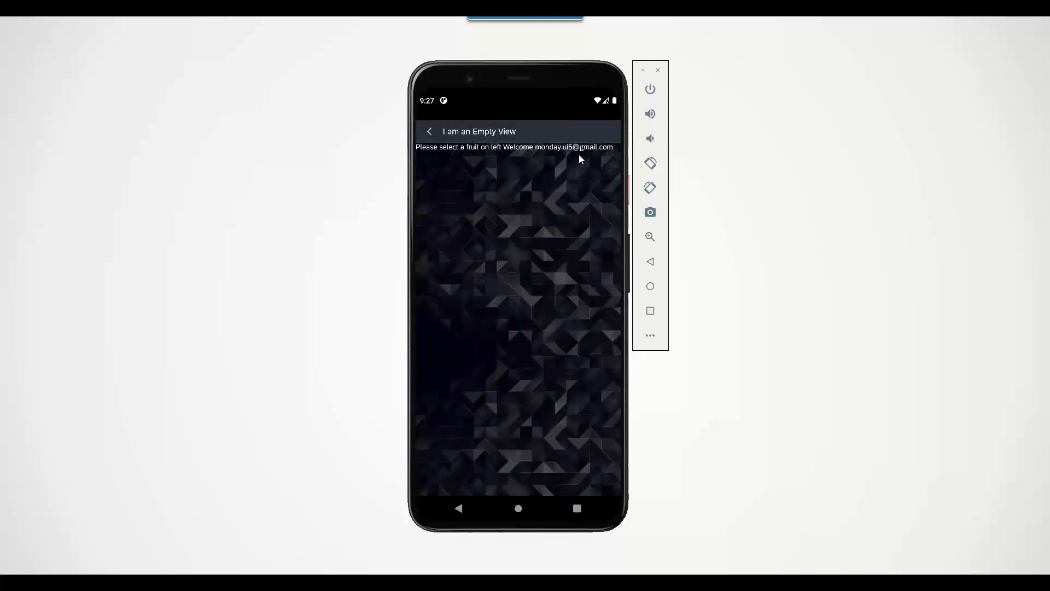
{"action": "mouse_move", "coordinate": [603, 156]}
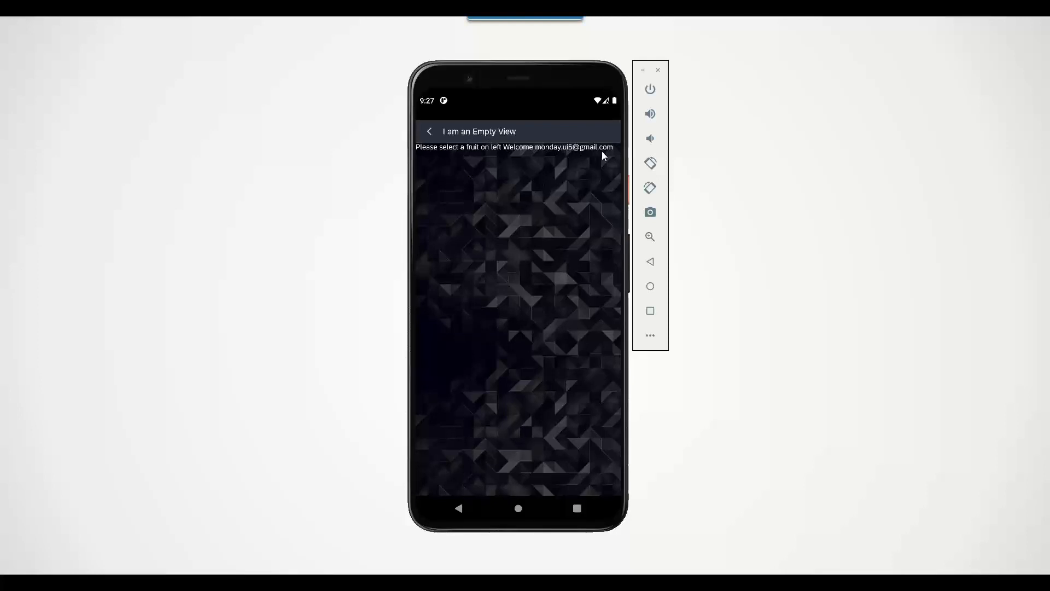
{"action": "mouse_move", "coordinate": [570, 151]}
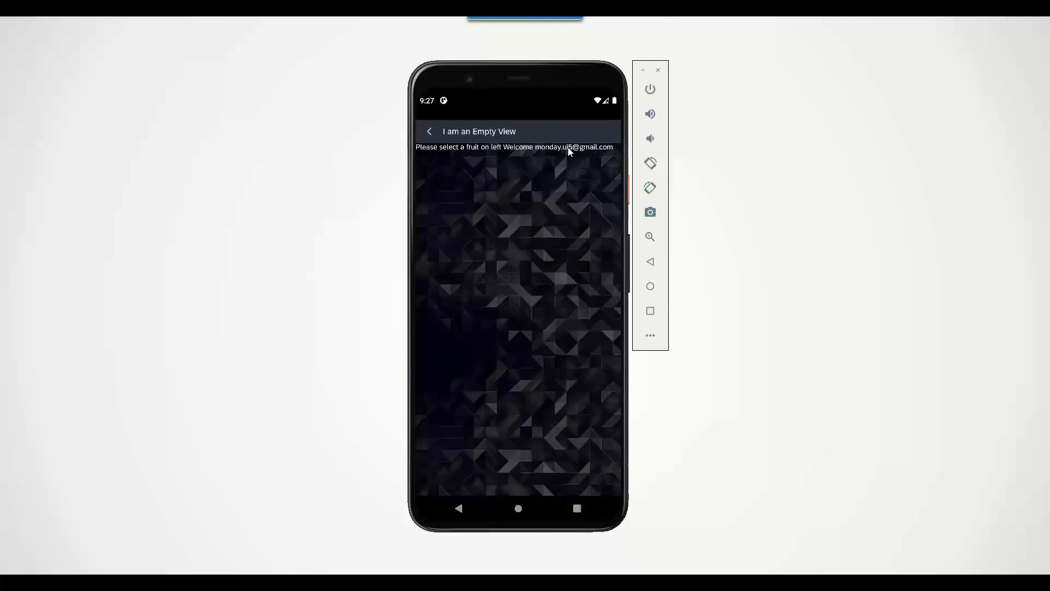
{"action": "mouse_move", "coordinate": [601, 152]}
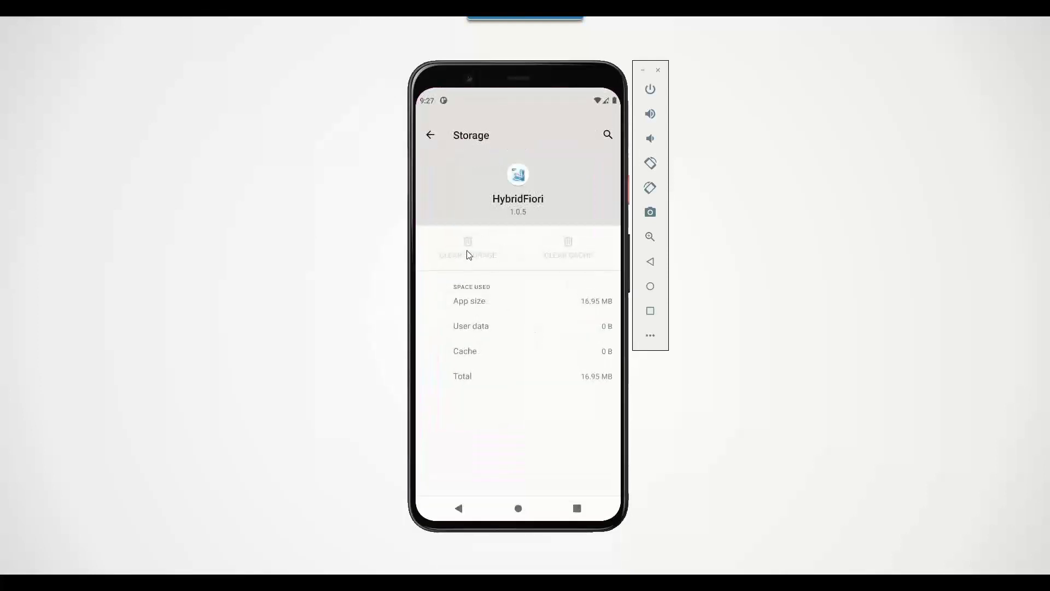
{"action": "mouse_move", "coordinate": [474, 515]}
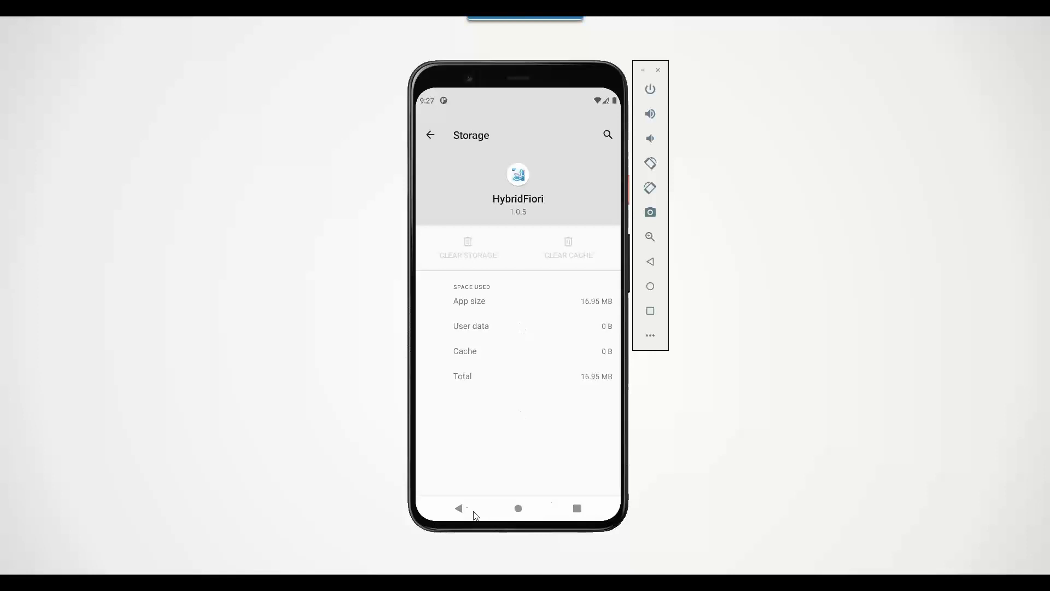
Step: Clear HybridFiori's storage from its App info Storage & cache page
{"action": "left_click", "coordinate": [430, 135]}
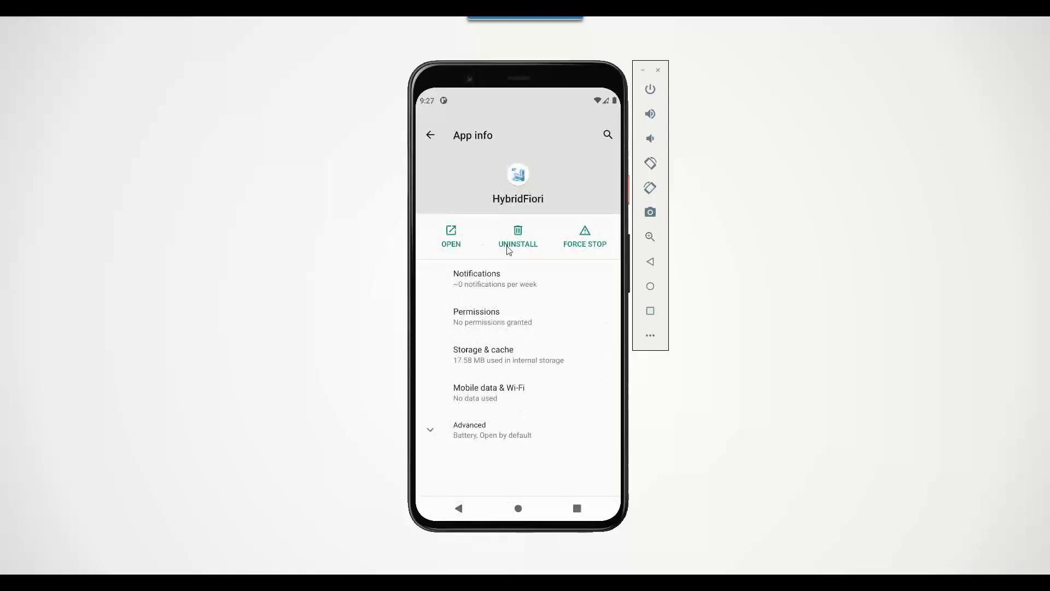
{"action": "left_click", "coordinate": [483, 354]}
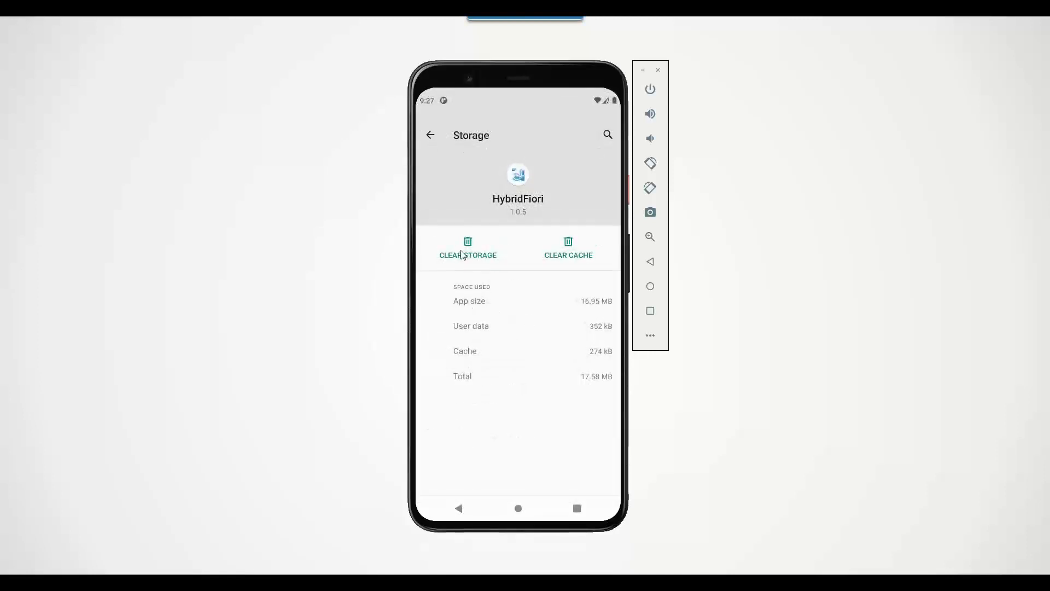
{"action": "left_click", "coordinate": [468, 248]}
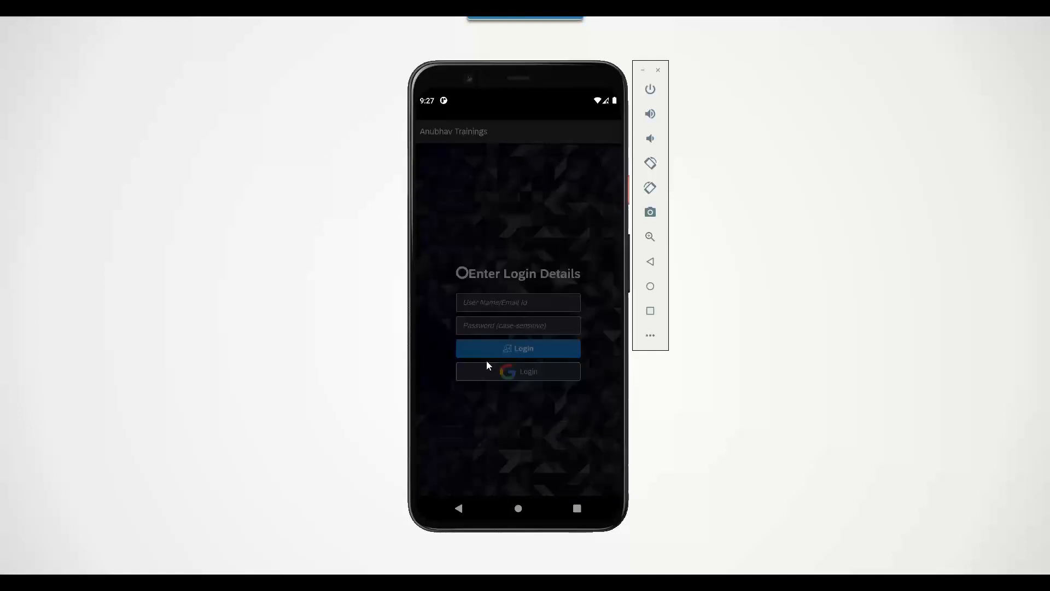
Step: Start Google Login from HybridFiori's login screen to sign in again
{"action": "left_click", "coordinate": [519, 348]}
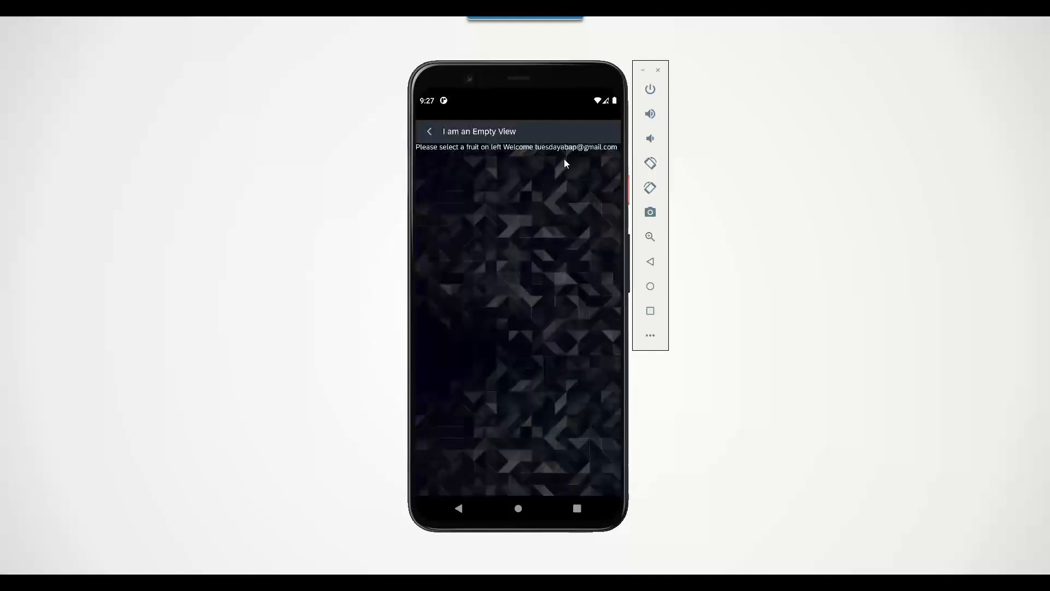
{"action": "mouse_move", "coordinate": [581, 161]}
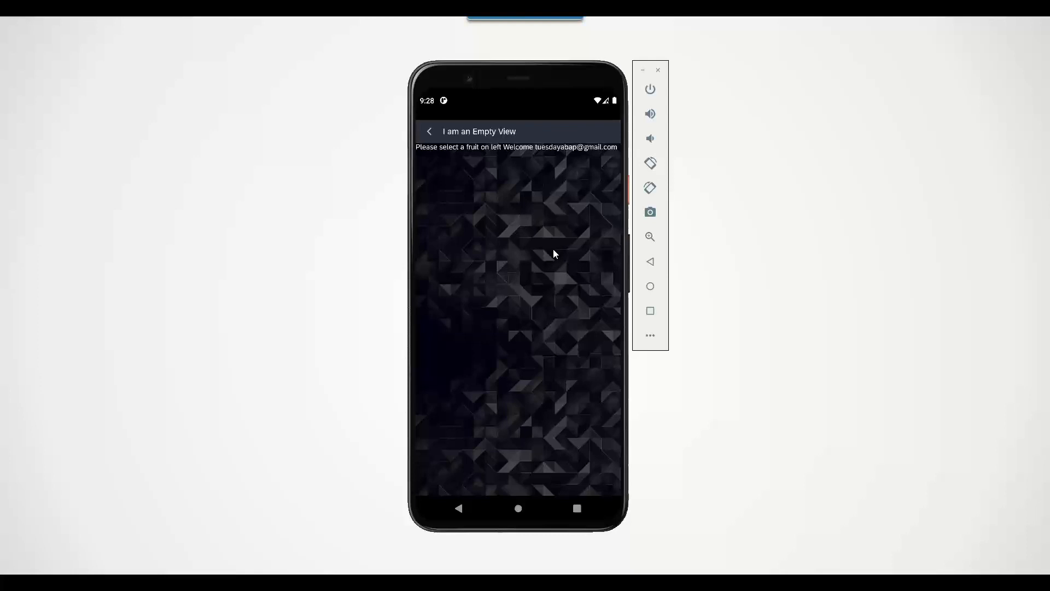
{"action": "mouse_move", "coordinate": [988, 49]}
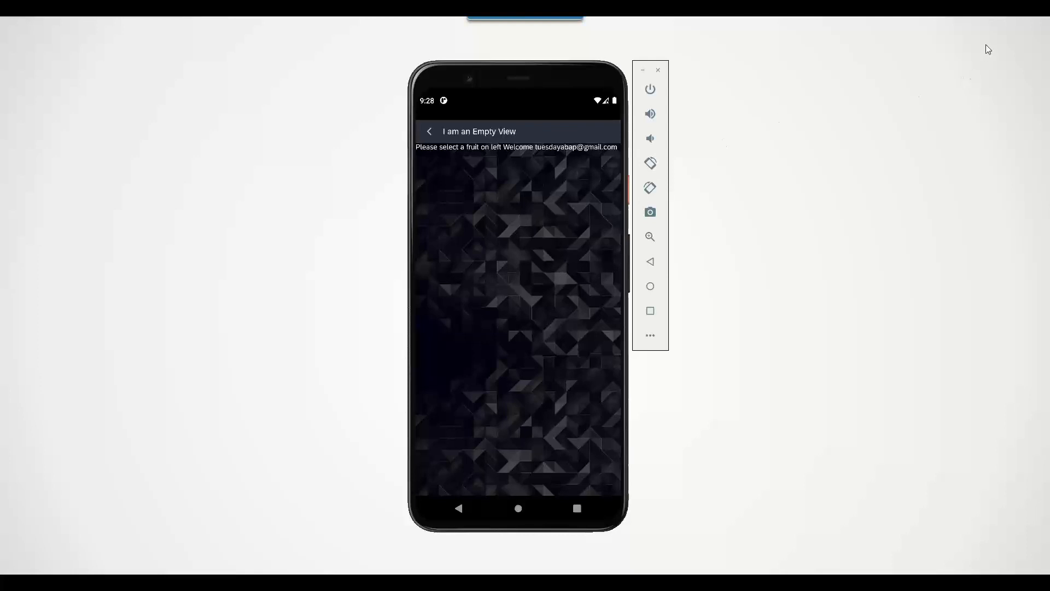